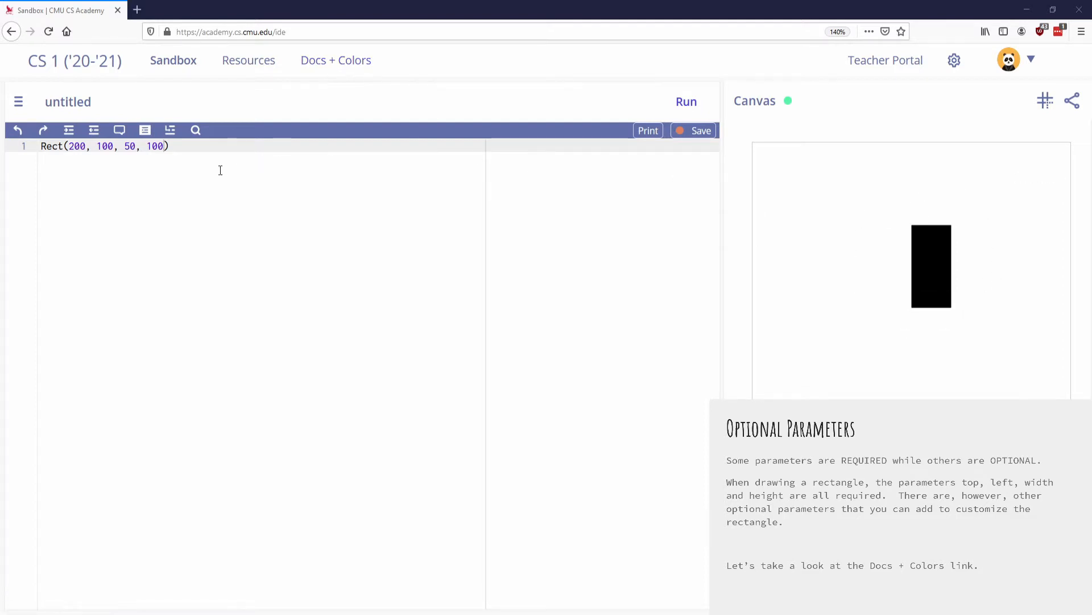
mouse_move(370, 170)
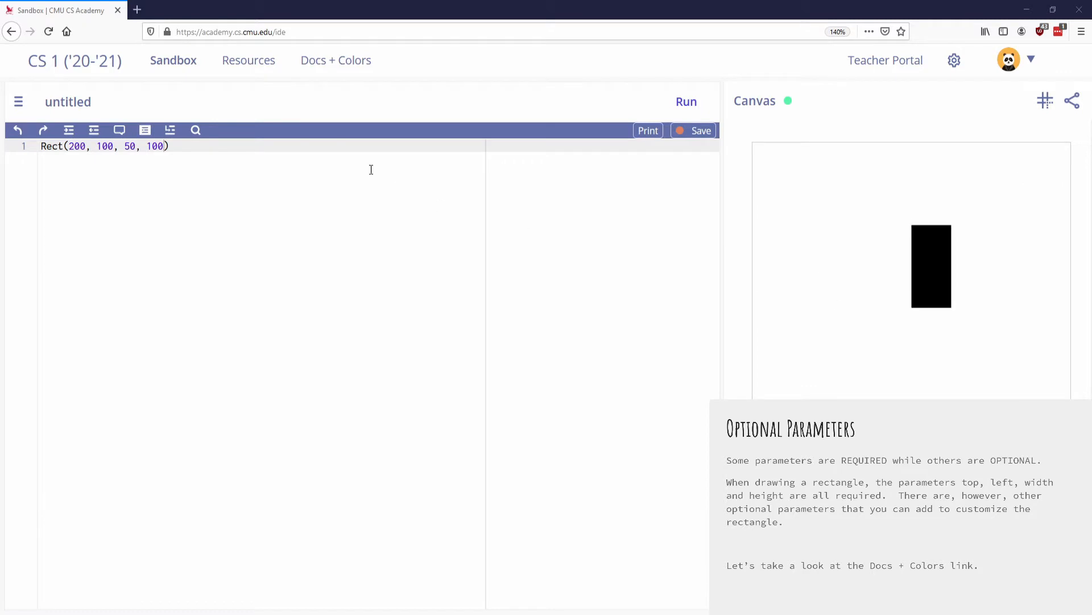
mouse_move(335, 59)
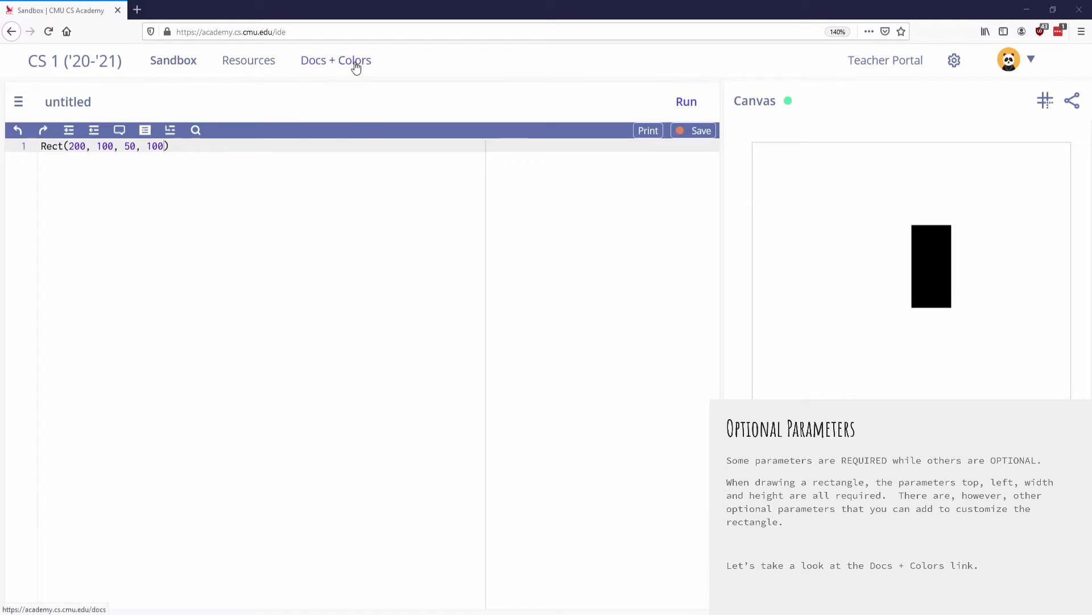
mouse_move(361, 66)
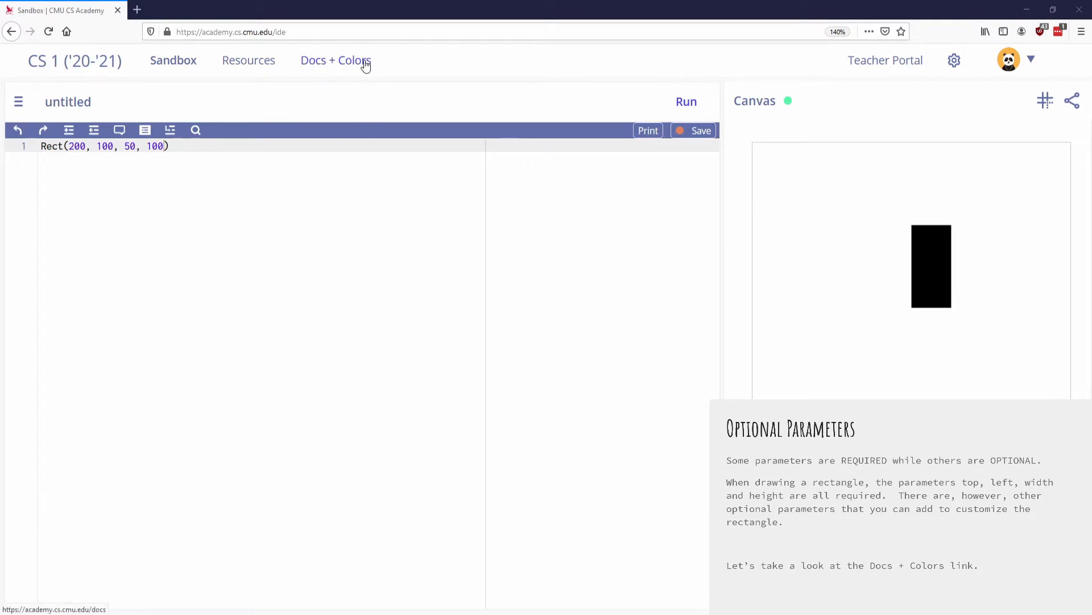
Step: Search the Docs + Colors reference for Rect and open the 'Rect in Shapes' entry
click(335, 60)
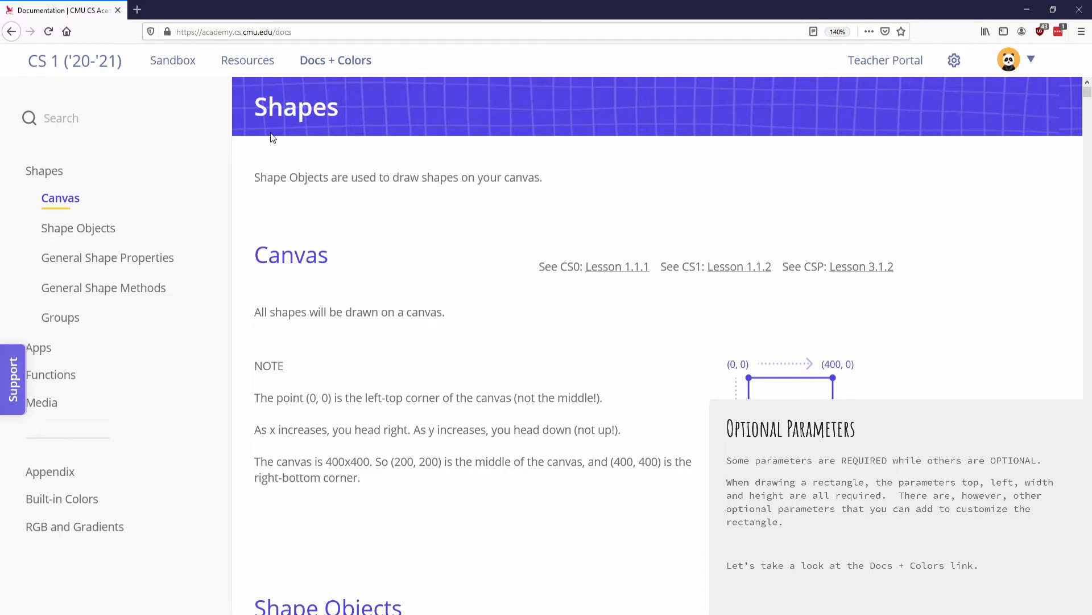
text(Rect)
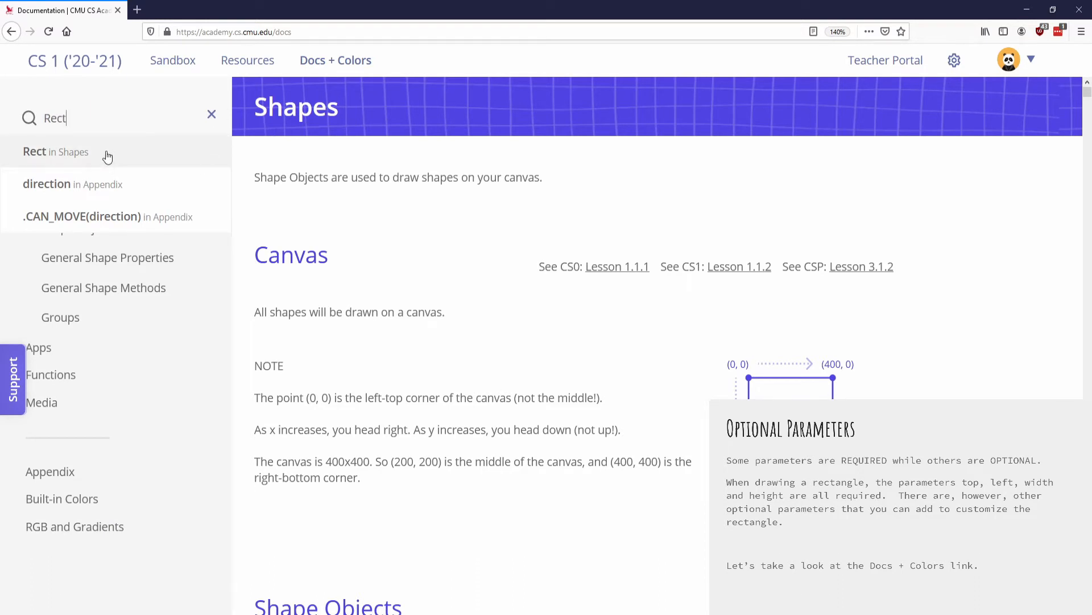
click(56, 152)
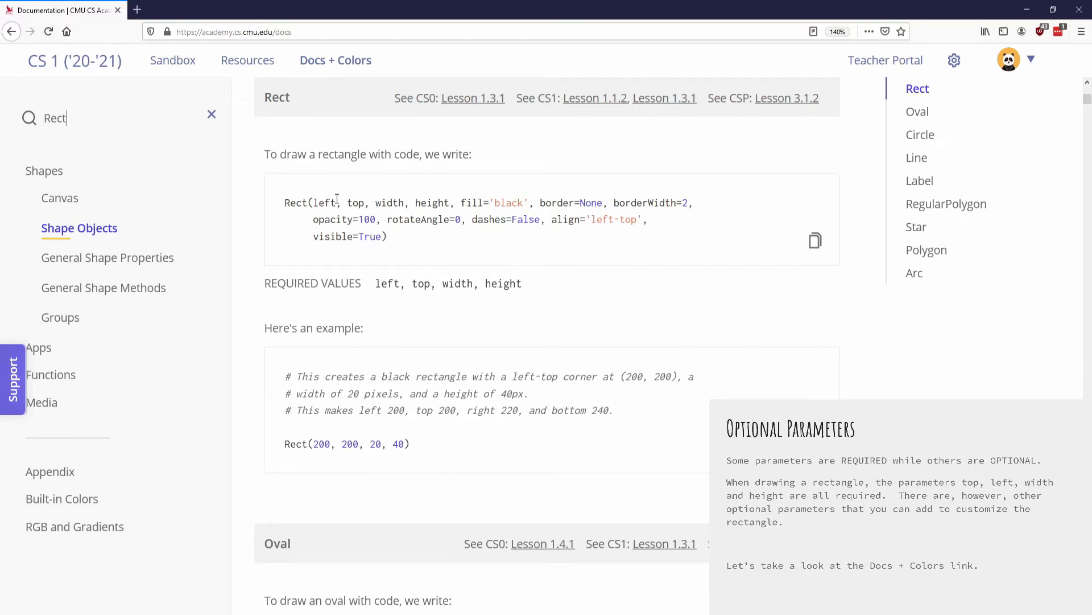
double_click(296, 202)
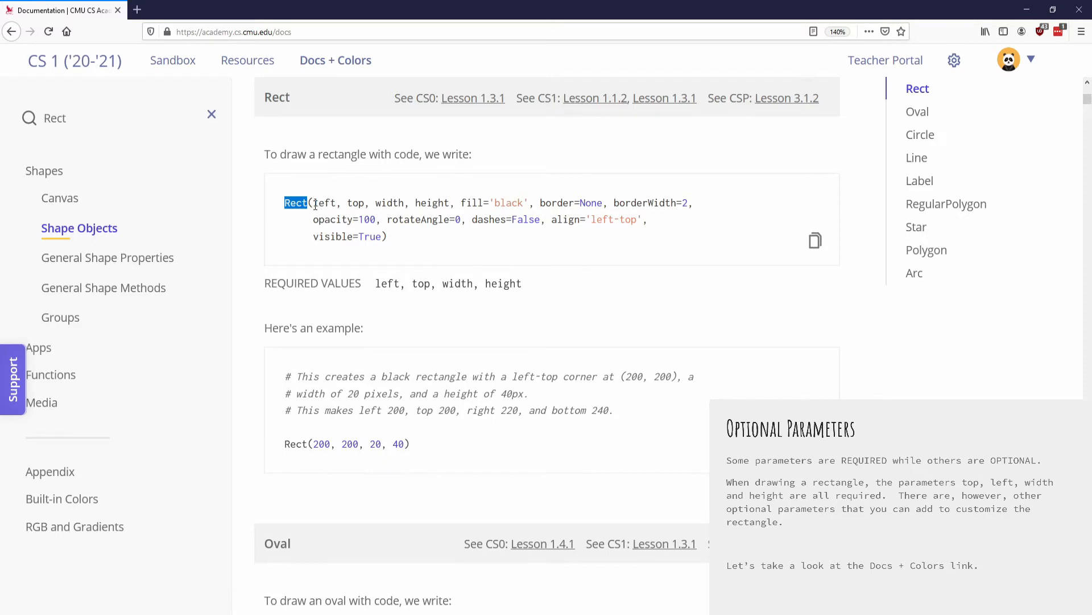
drag(313, 203, 432, 202)
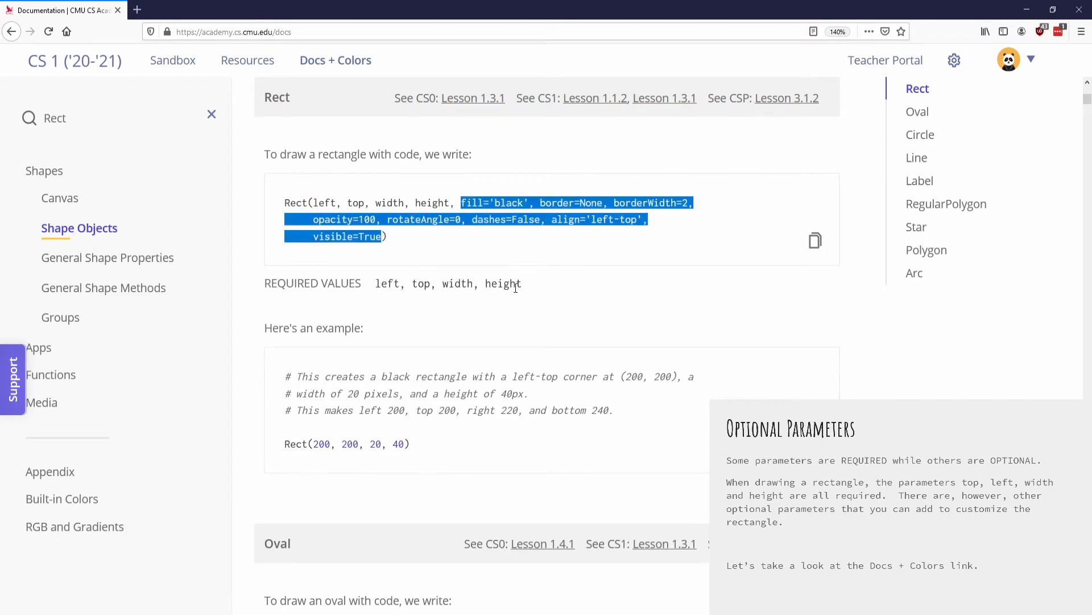
click(479, 200)
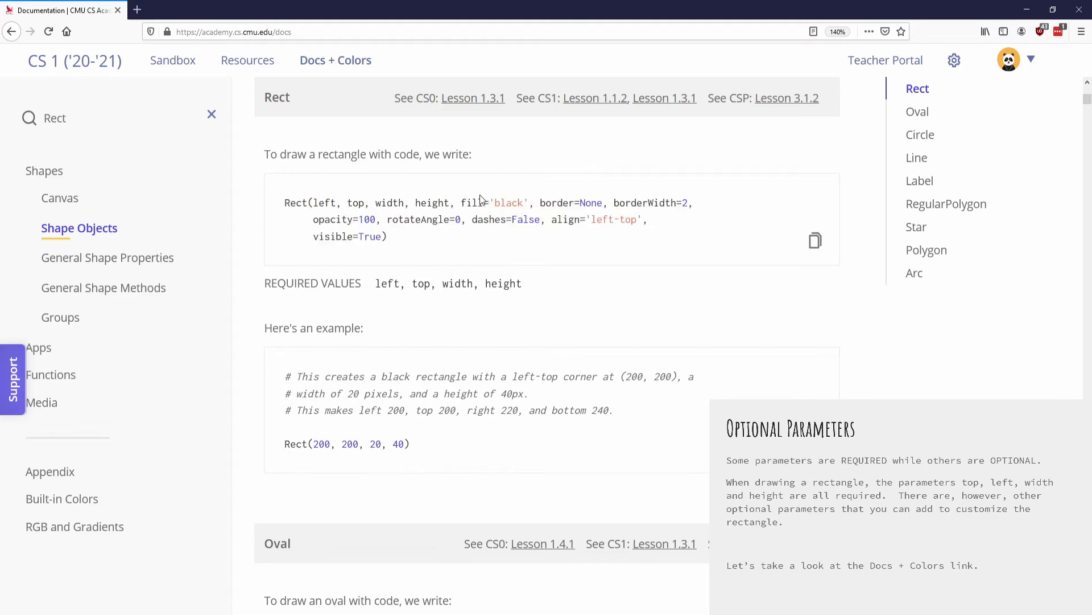
double_click(470, 202)
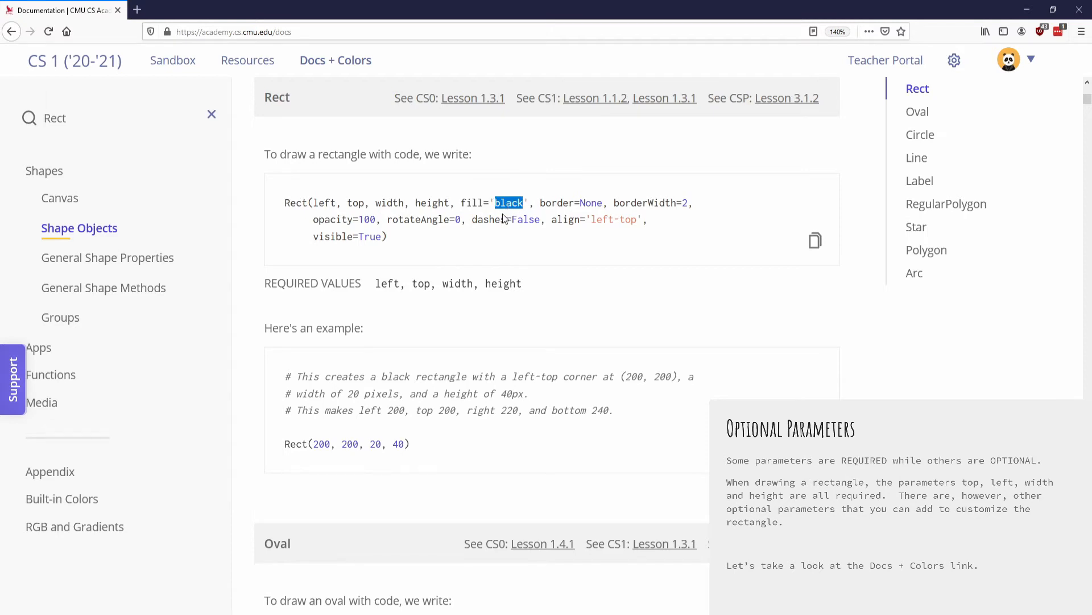
mouse_move(512, 221)
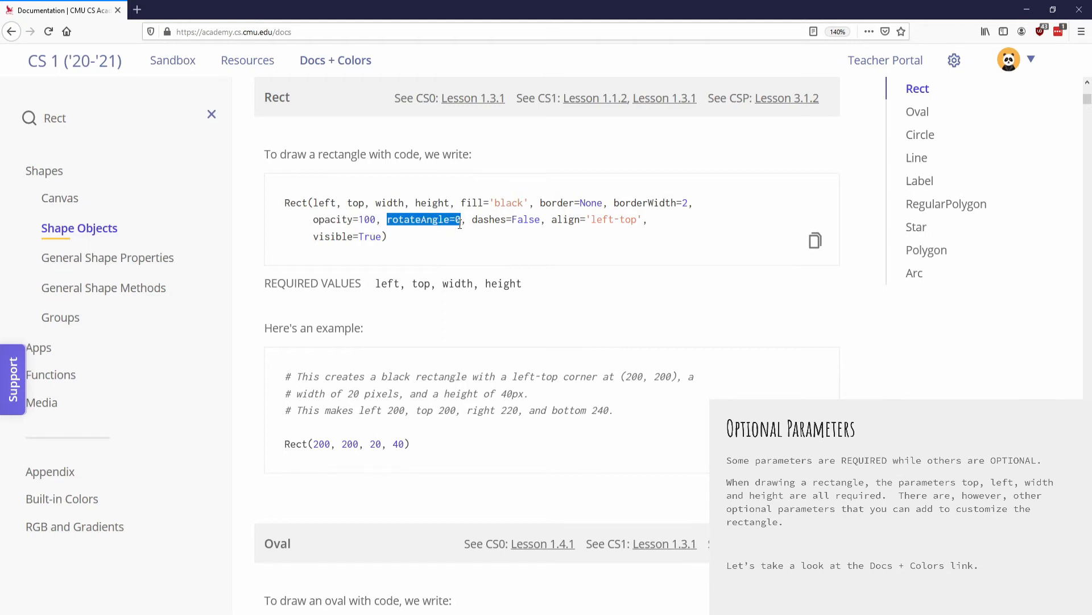
mouse_move(444, 244)
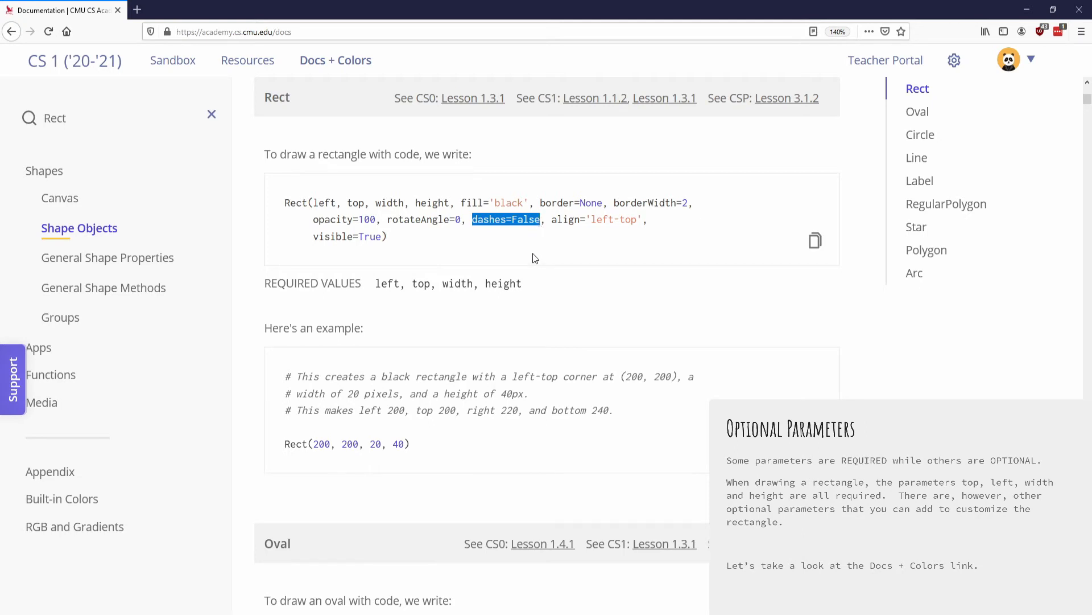
mouse_move(538, 251)
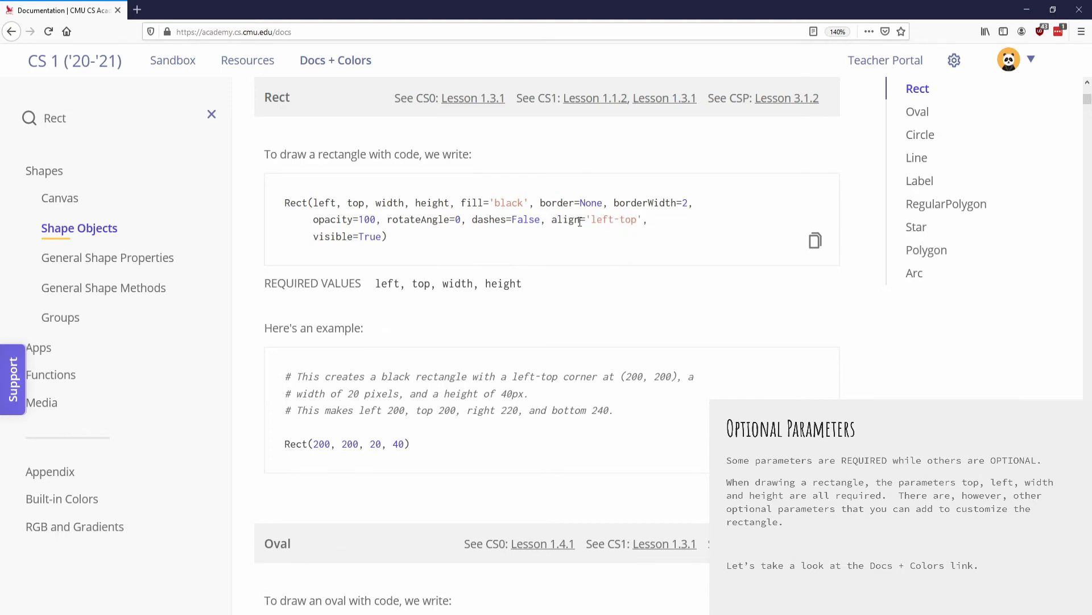
double_click(614, 219)
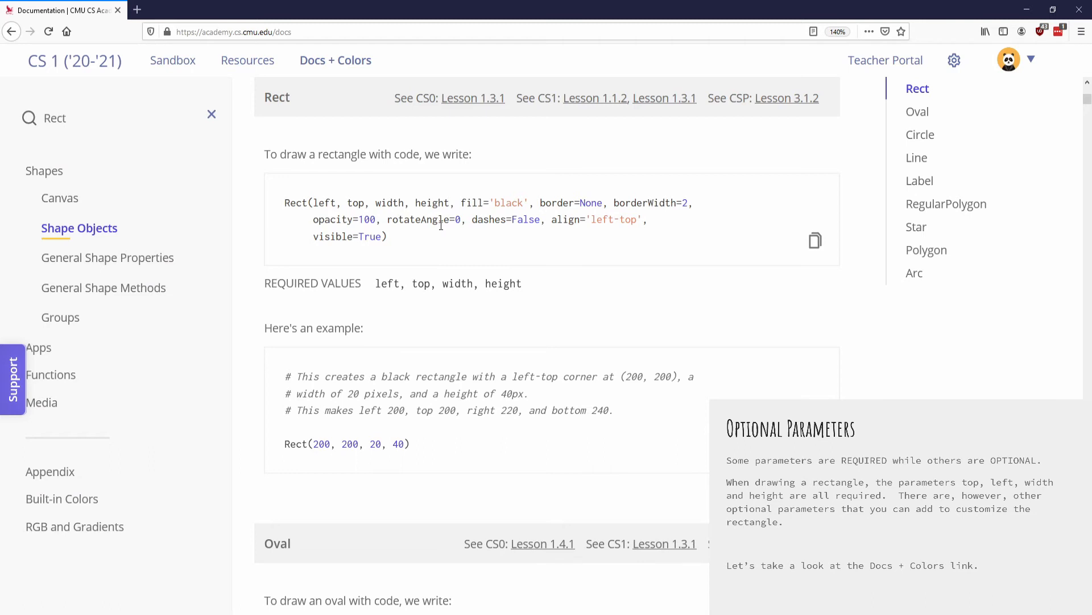
mouse_move(439, 232)
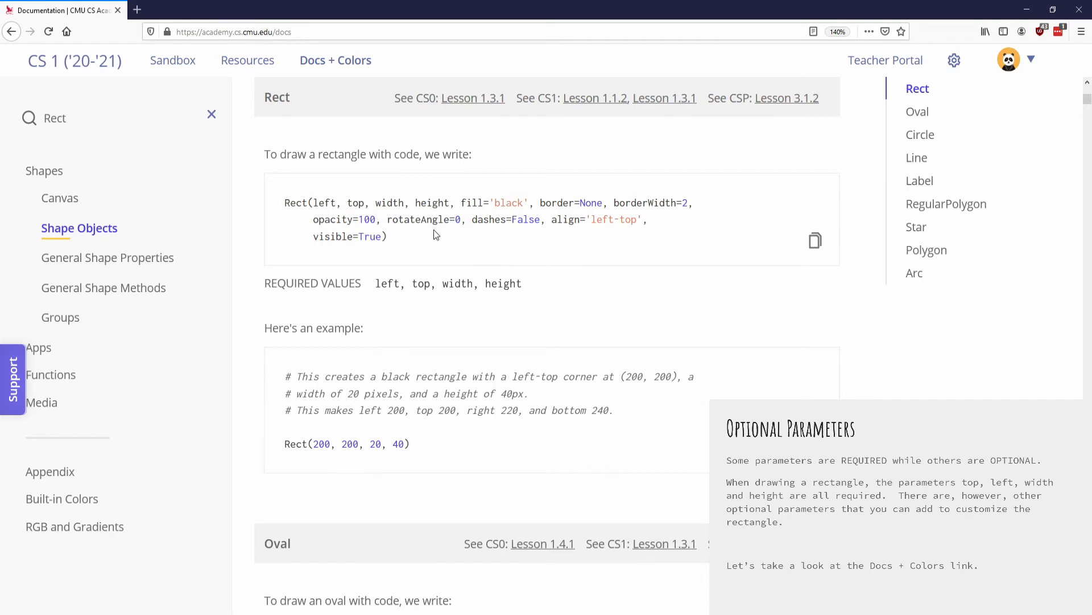
mouse_move(362, 193)
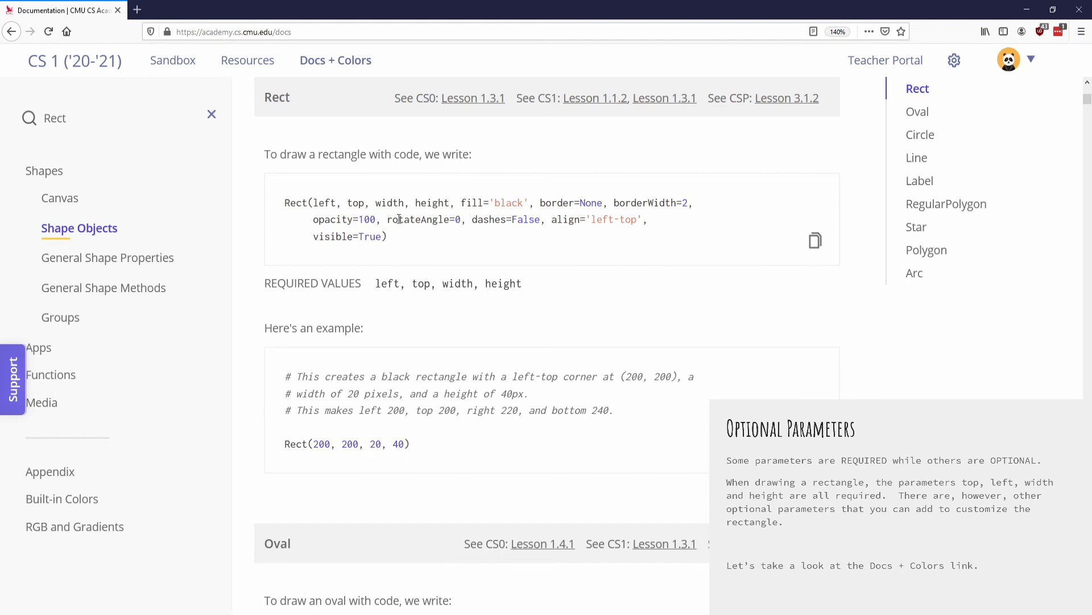
Step: Complete Rect(200, 100, 50, 100, fill = 'red') and run it to draw a red rectangle
click(173, 59)
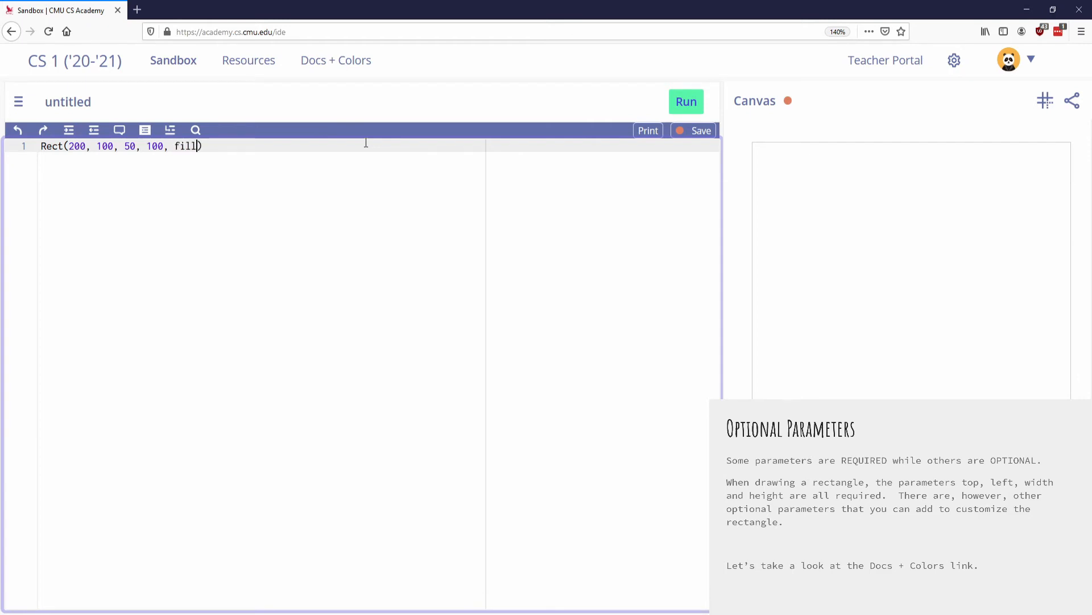
text(= 'red')
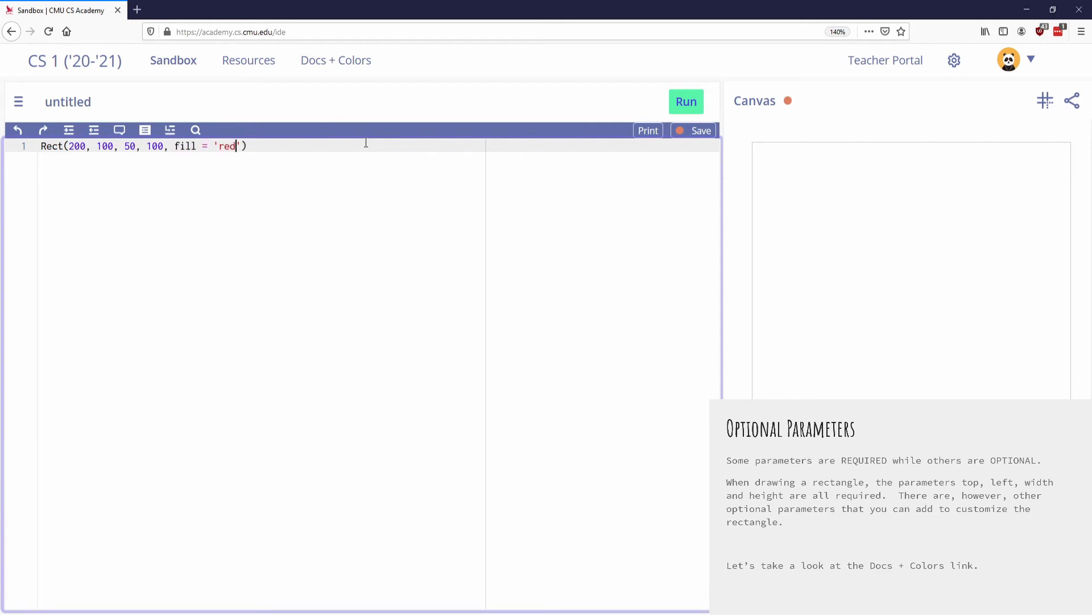
click(686, 102)
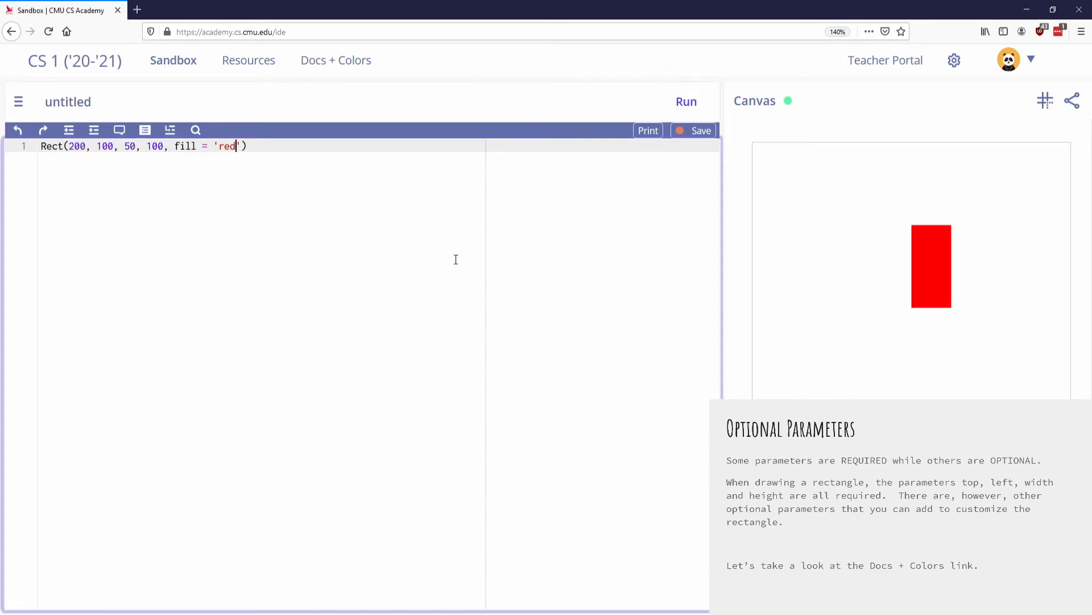
mouse_move(353, 216)
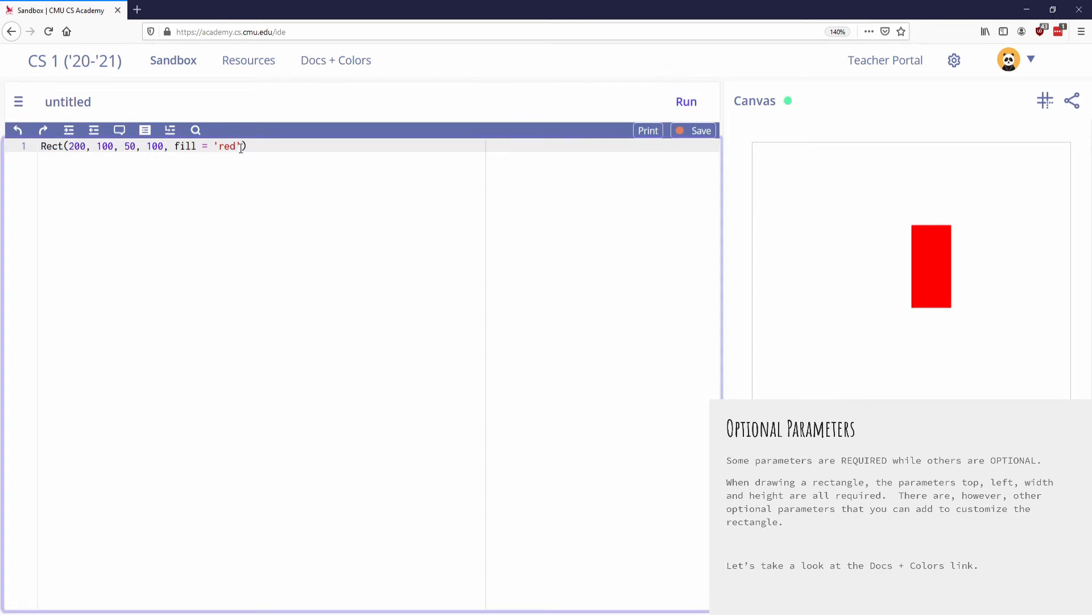
Step: Add border = 'blue' after the fill argument and rerun to outline the rectangle in blue
text(, border)
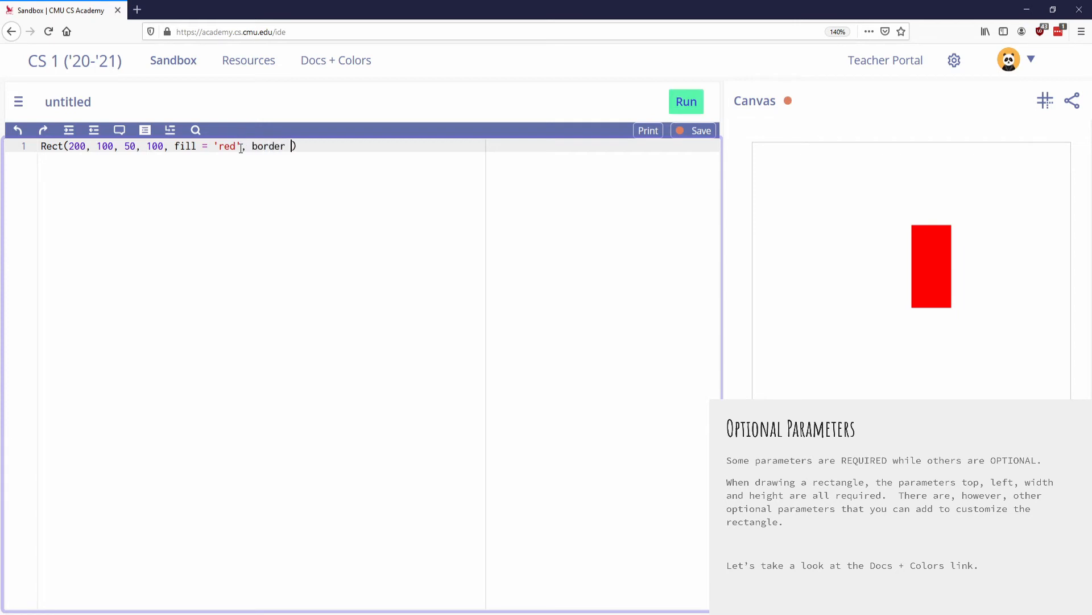
text(= 'blue')
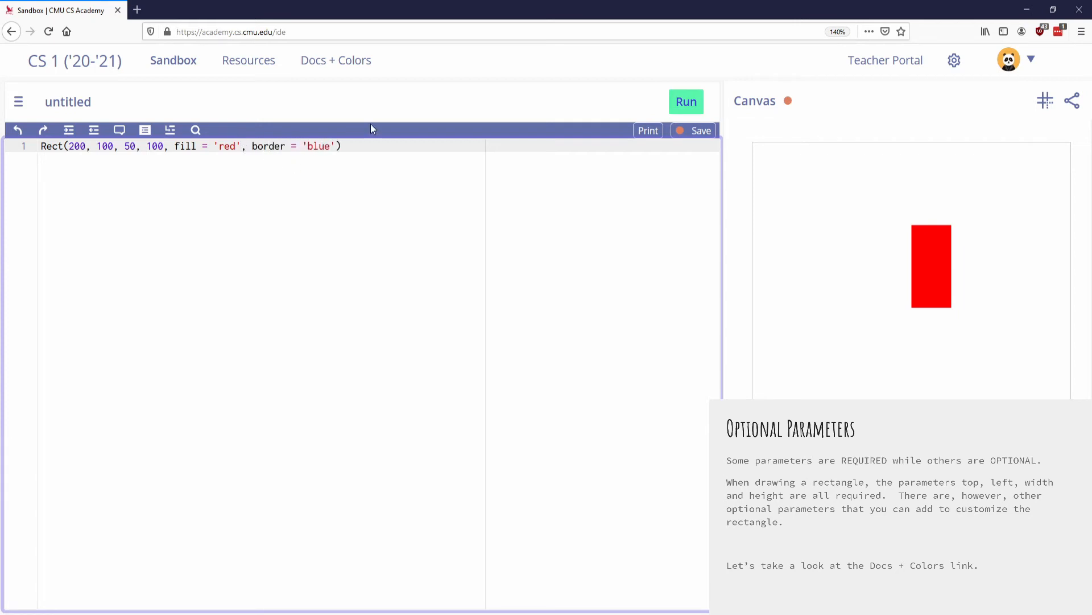
click(685, 102)
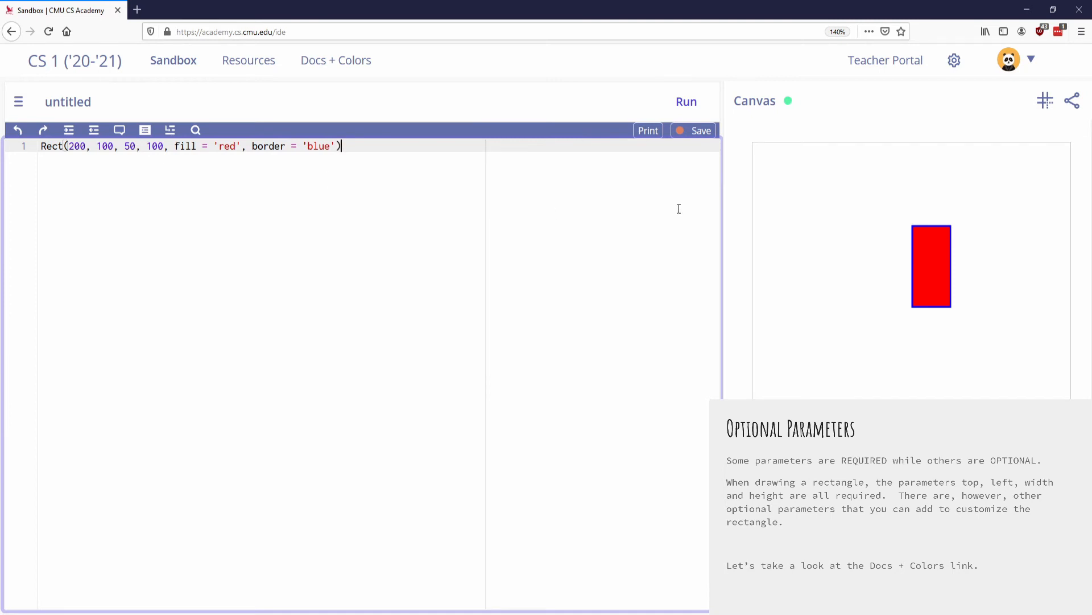
mouse_move(551, 223)
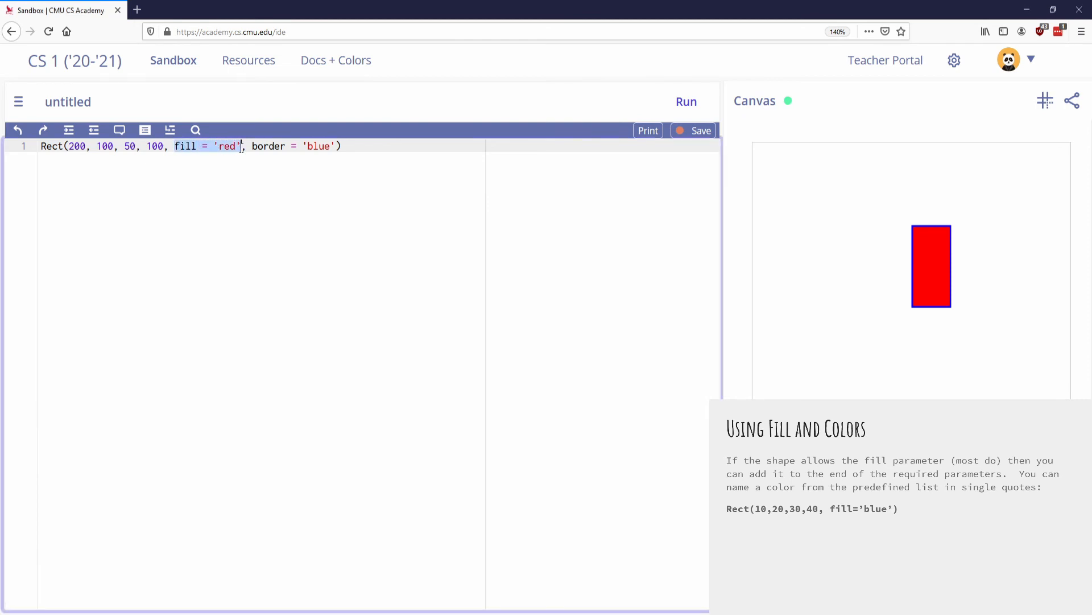
Step: Zoom the page in twice and remove the closing quote after red in the fill value
key(ctrl+plus)
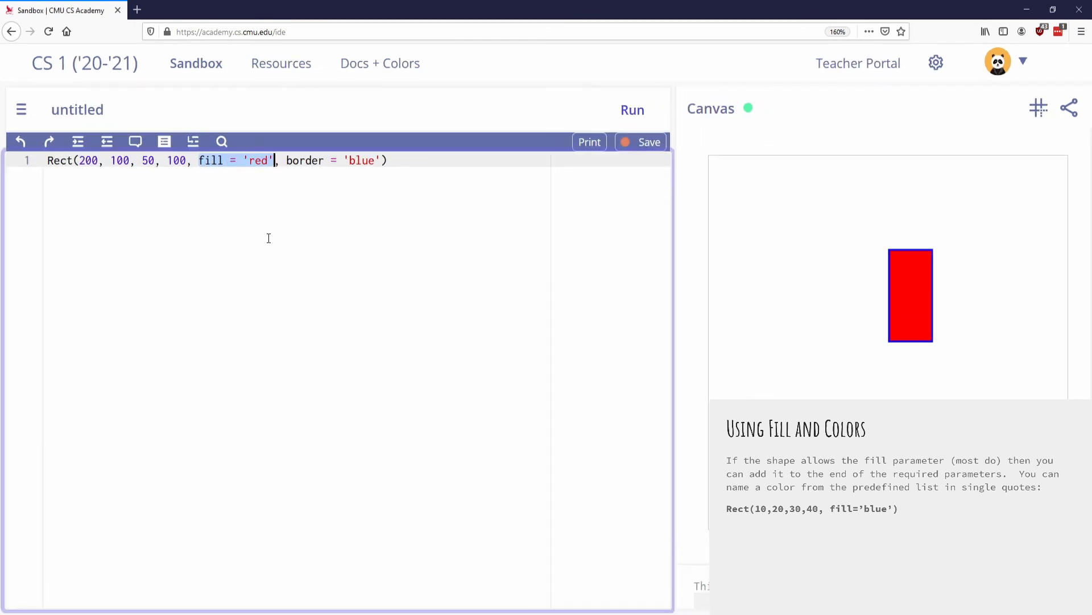
key(ctrl+plus)
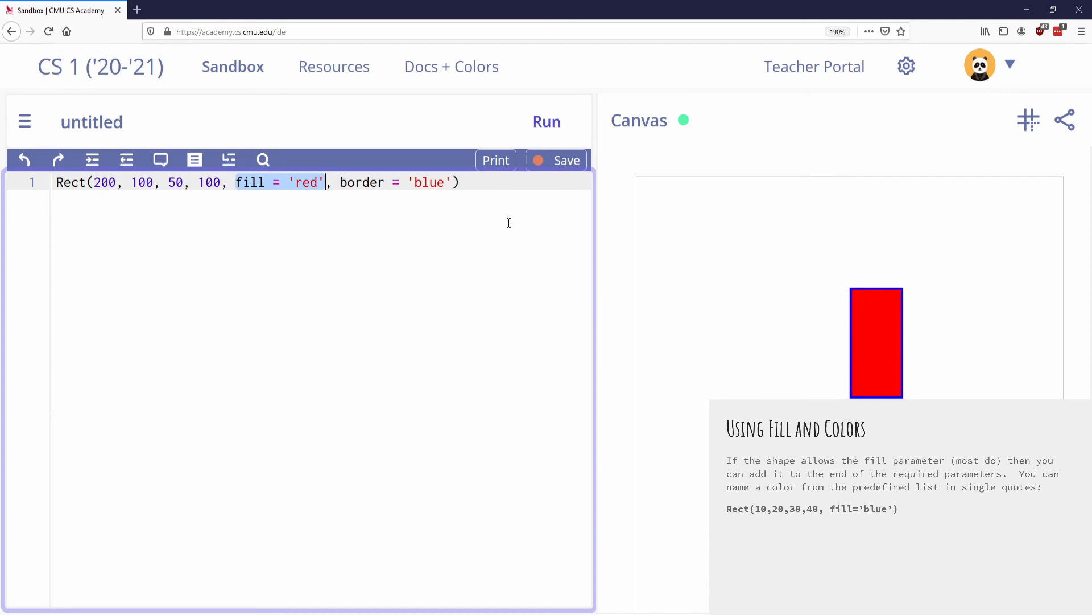
mouse_move(255, 187)
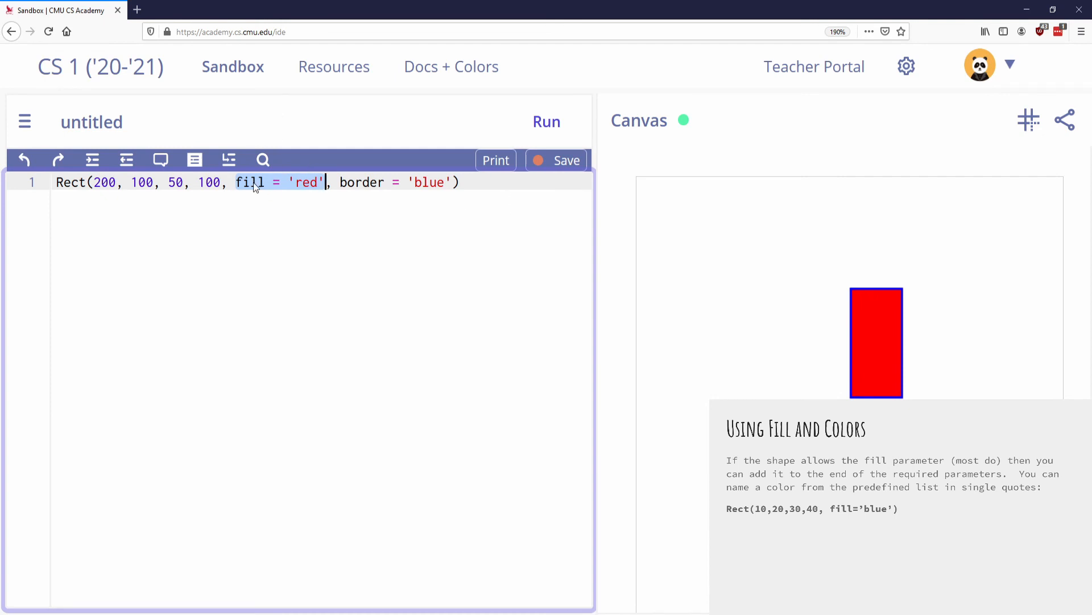
click(299, 182)
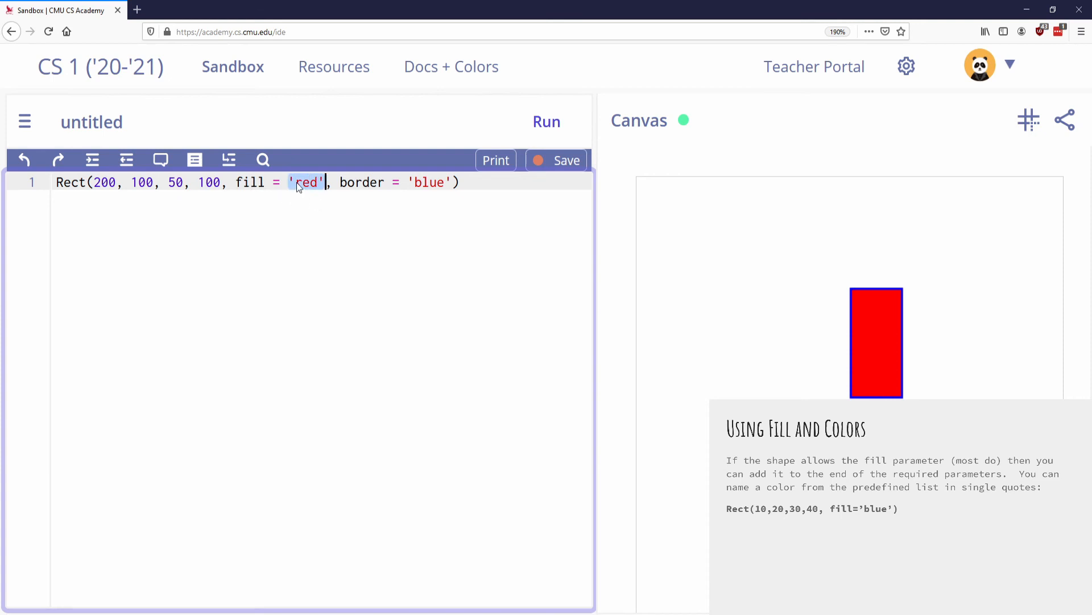
click(326, 217)
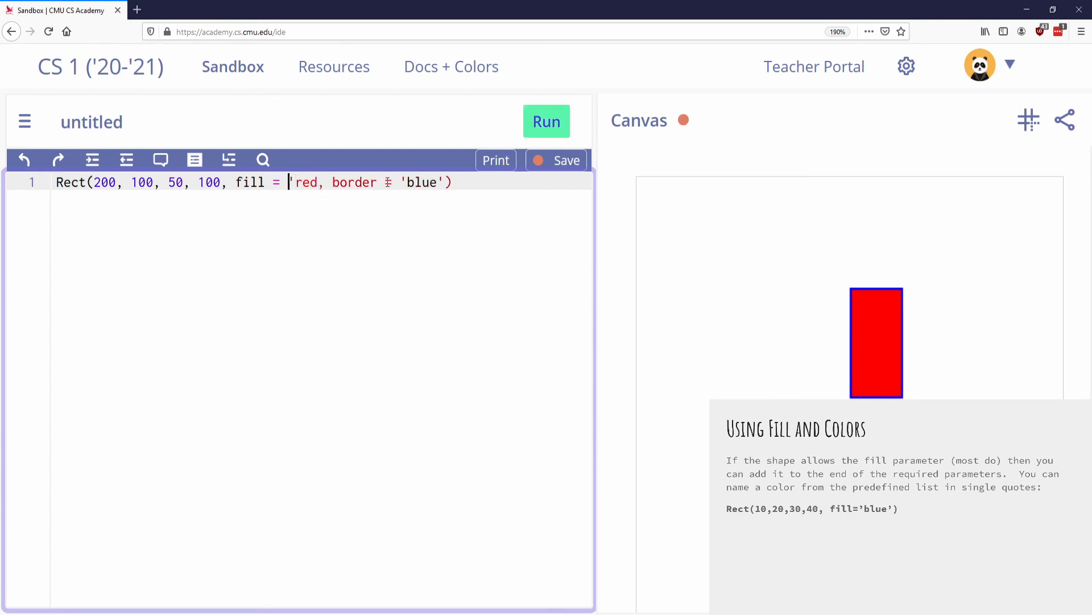
Step: Run the code with red unquoted and highlight the resulting NameError message
click(546, 121)
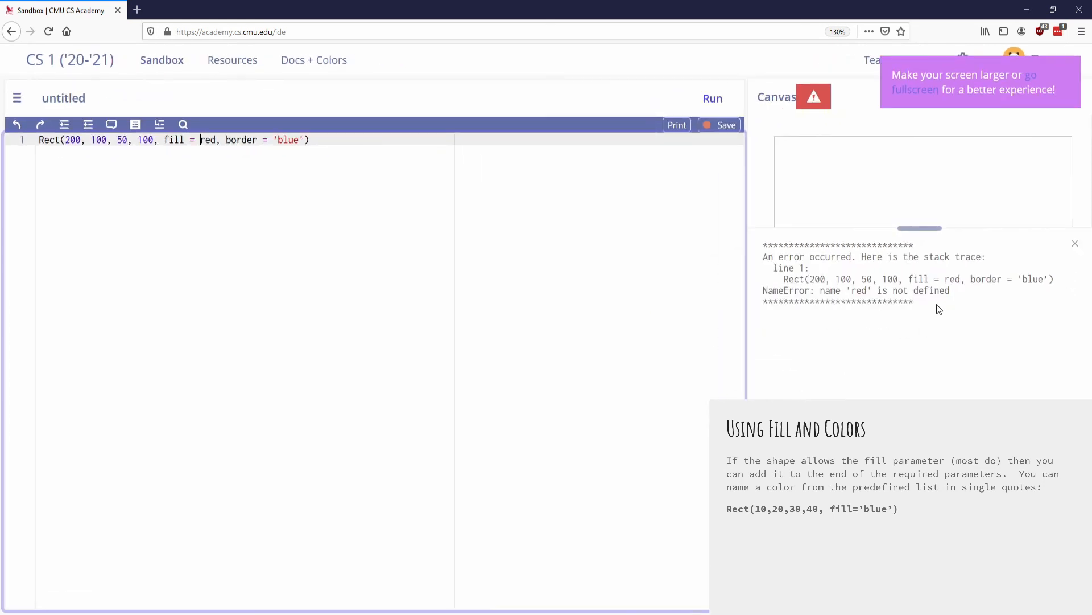
drag(781, 256, 913, 301)
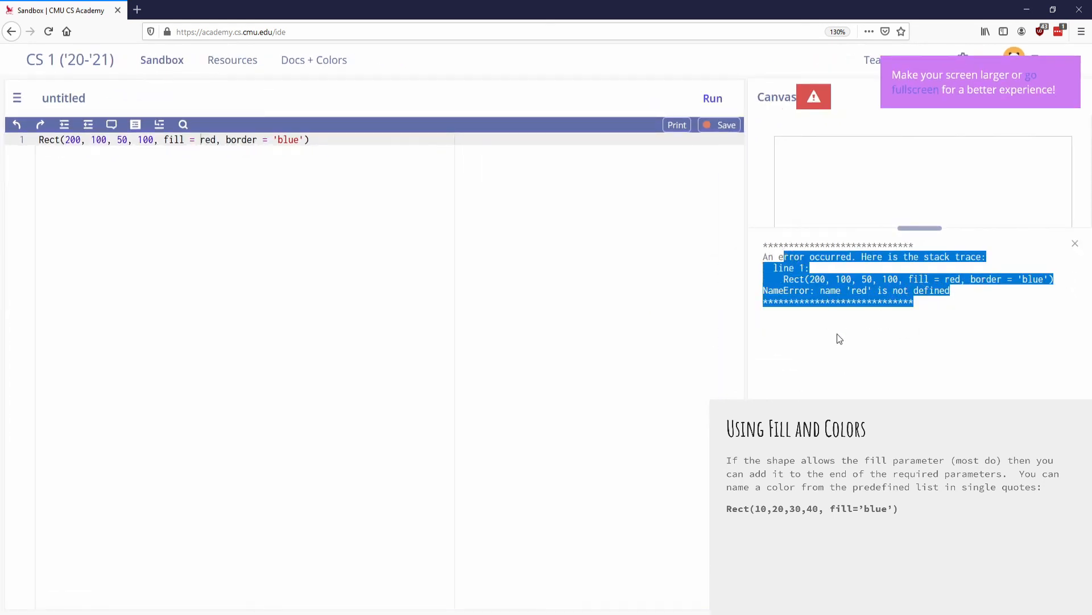
mouse_move(342, 249)
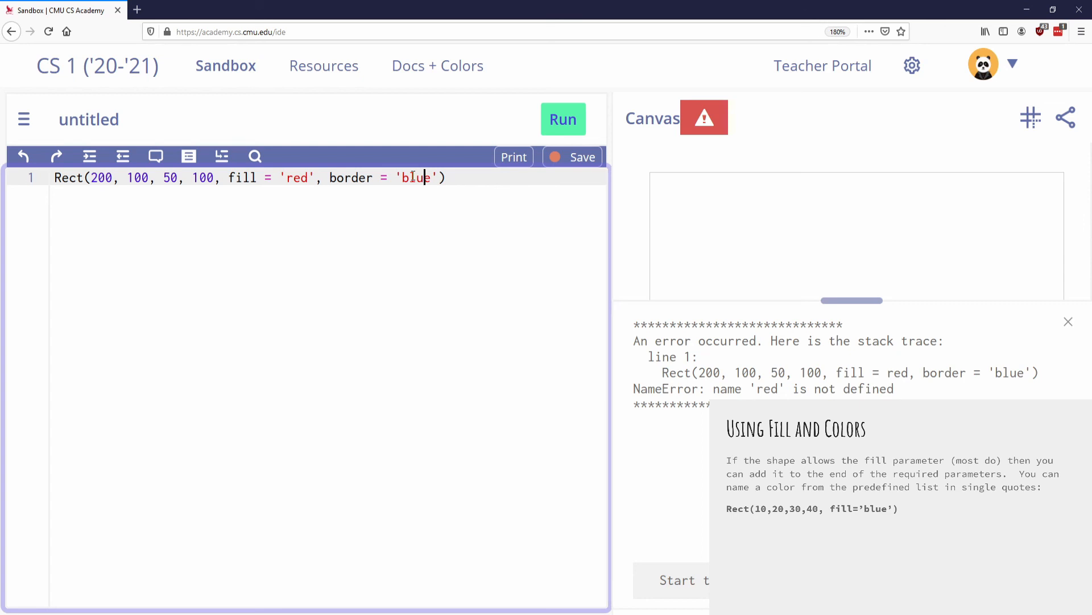
mouse_move(401, 174)
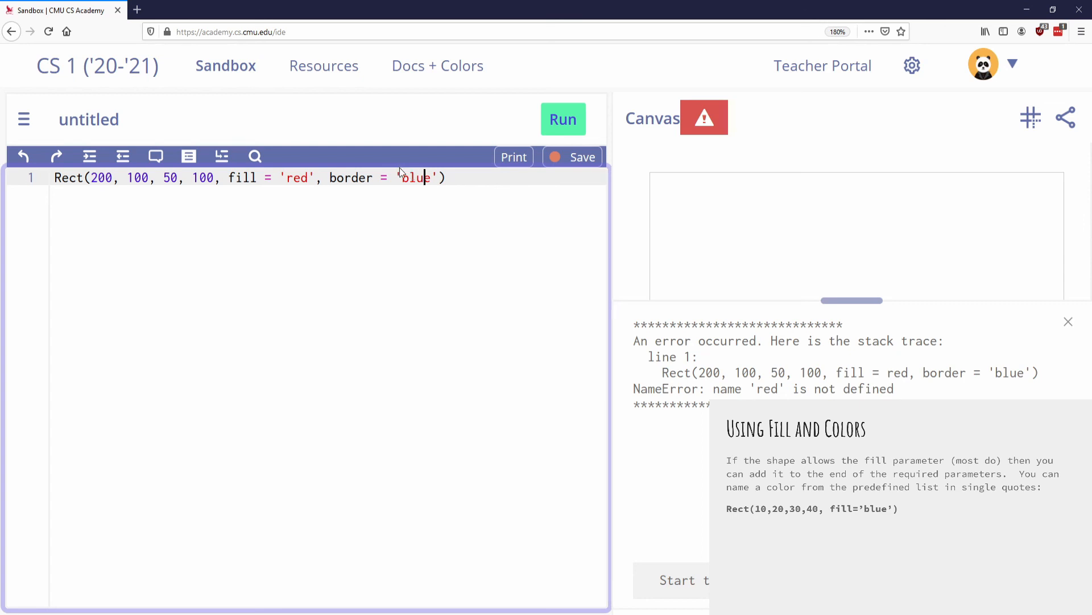
mouse_move(394, 172)
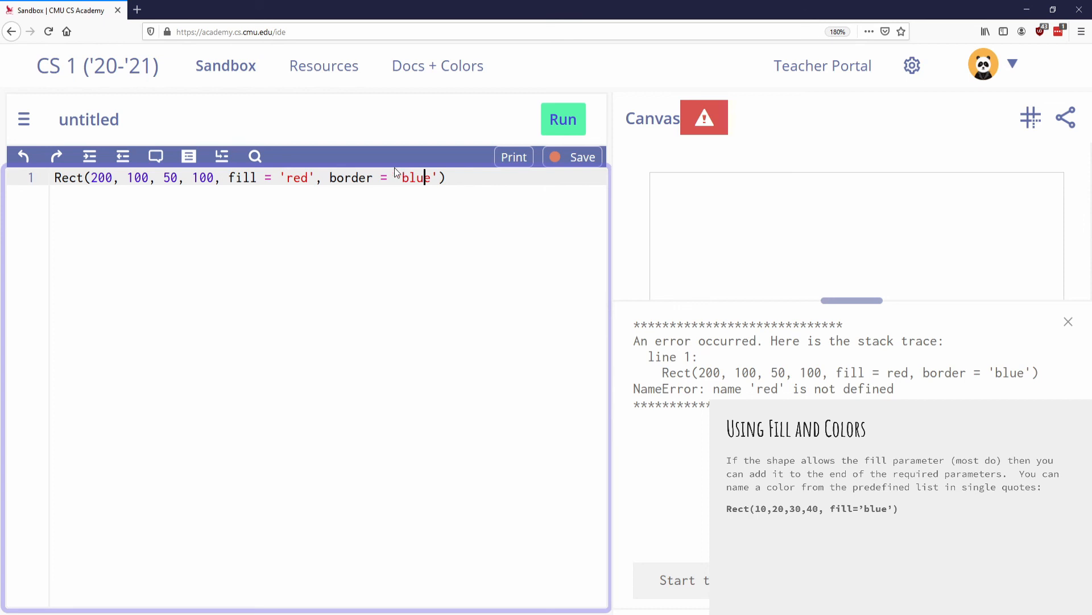
mouse_move(859, 184)
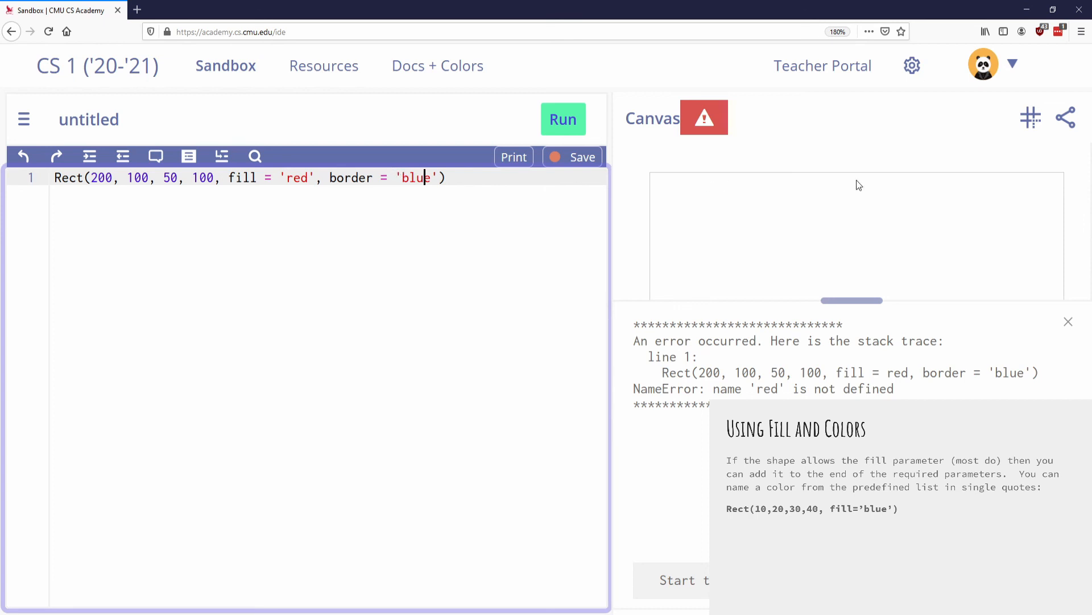